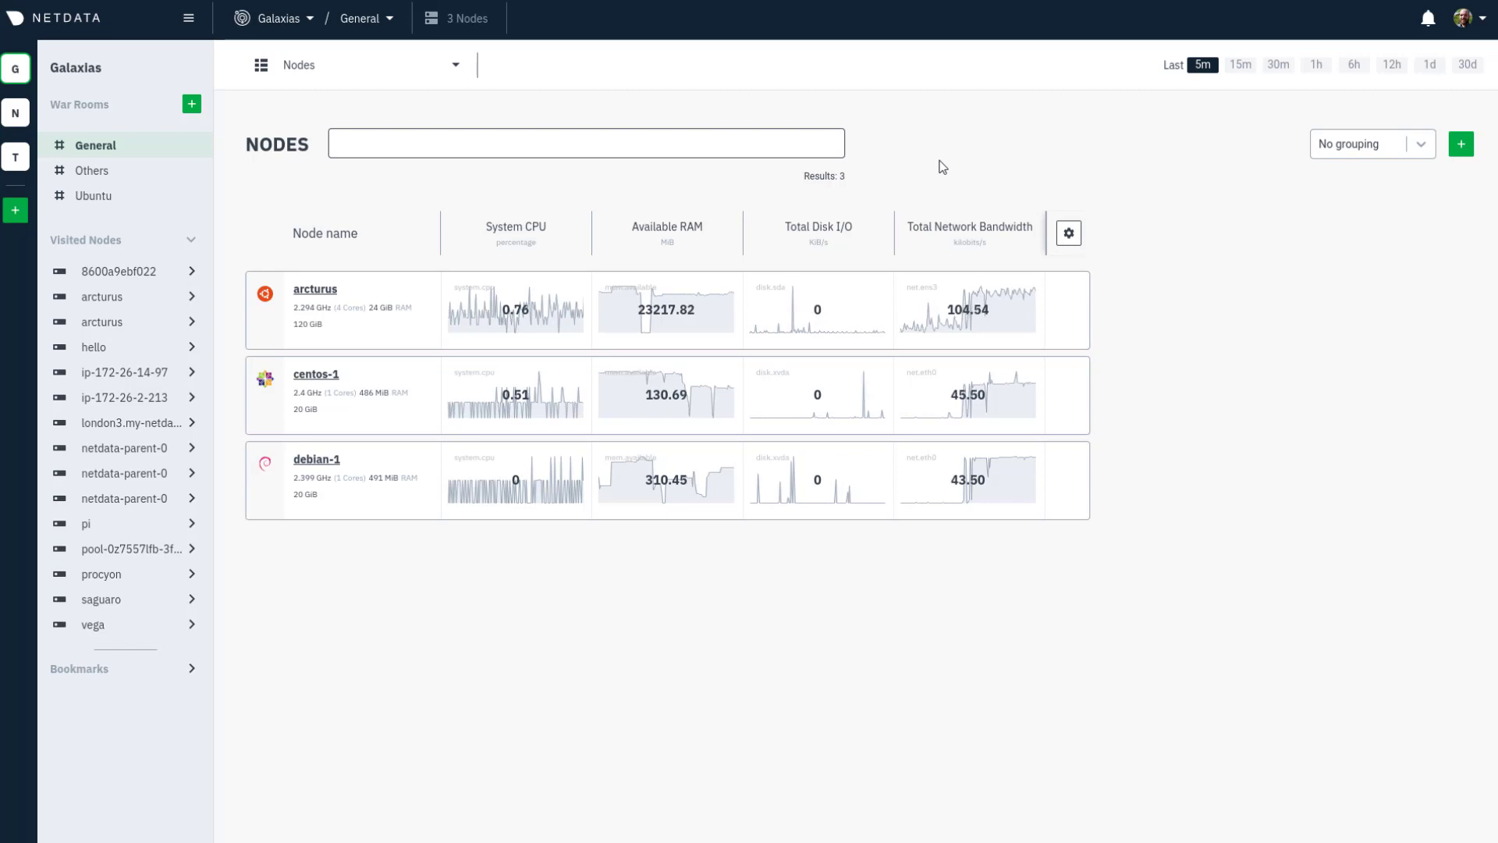
{"action": "mouse_move", "coordinate": [896, 178]}
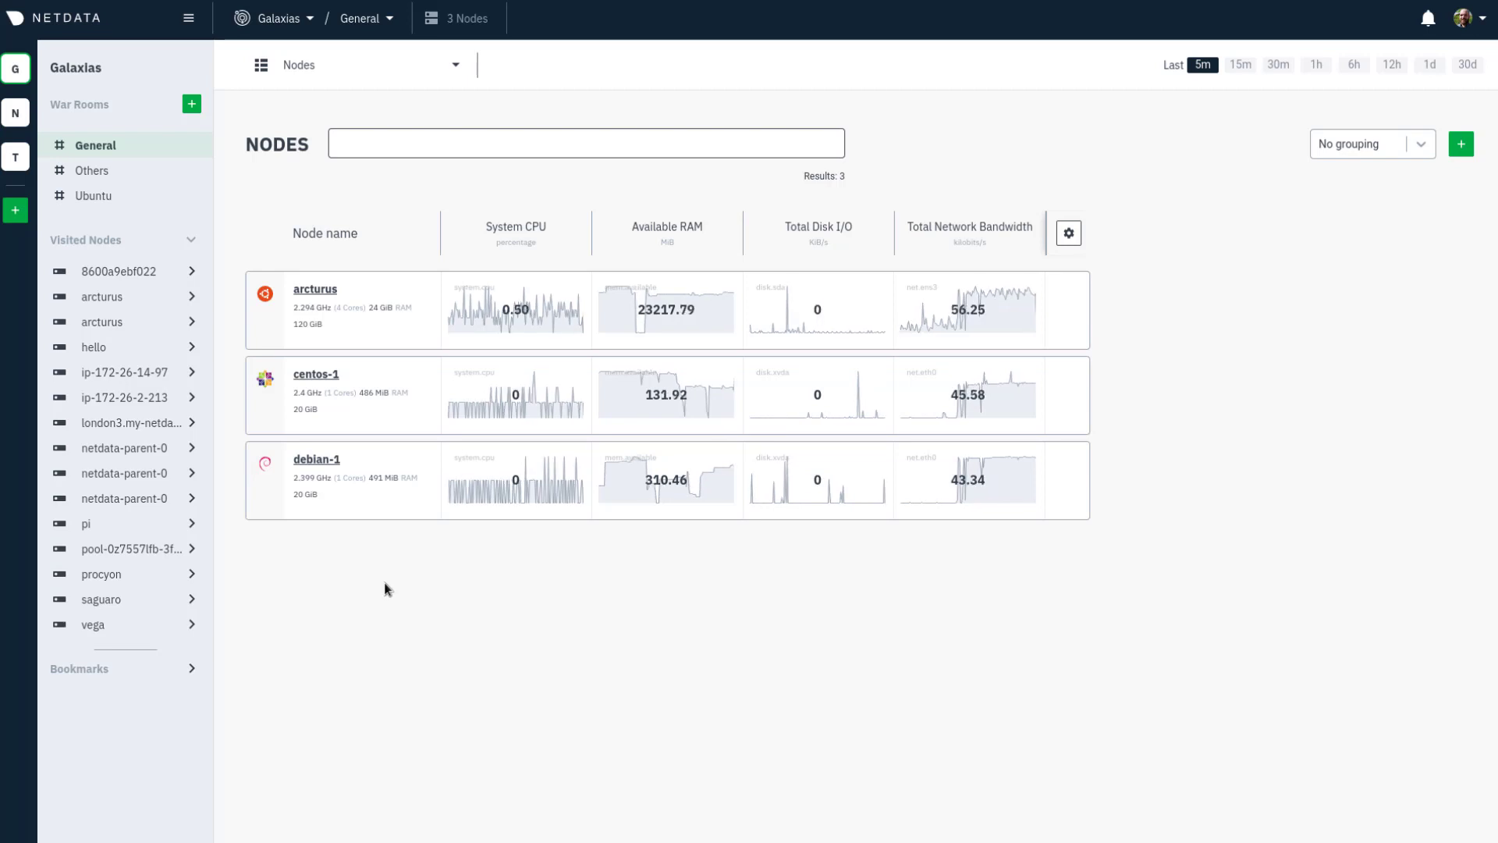
Step: Show the Nodes page of the Galaxias space management with its claiming command
{"action": "left_click", "coordinate": [279, 17]}
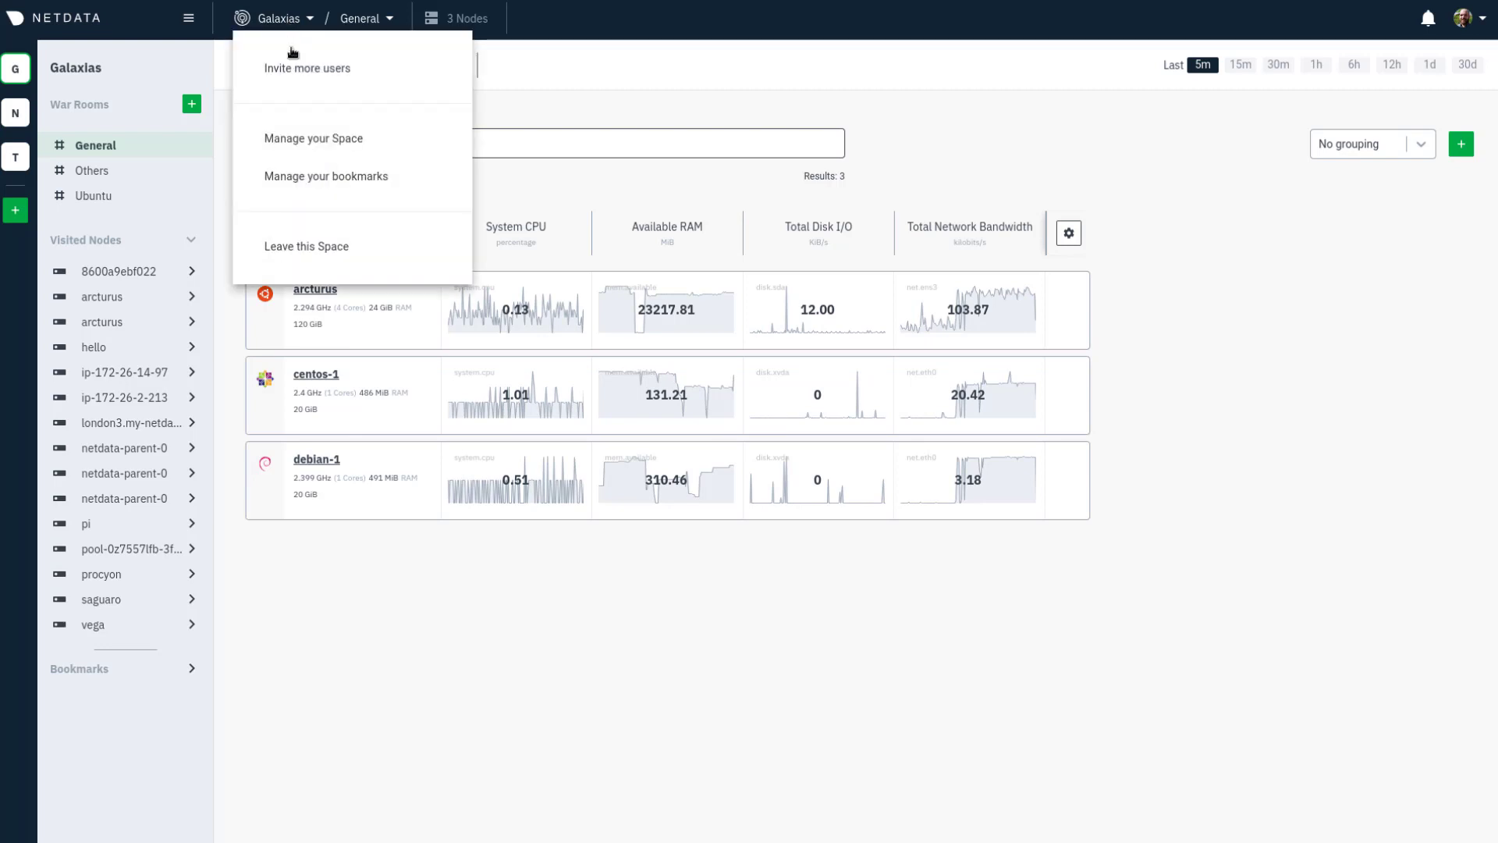
{"action": "left_click", "coordinate": [312, 138]}
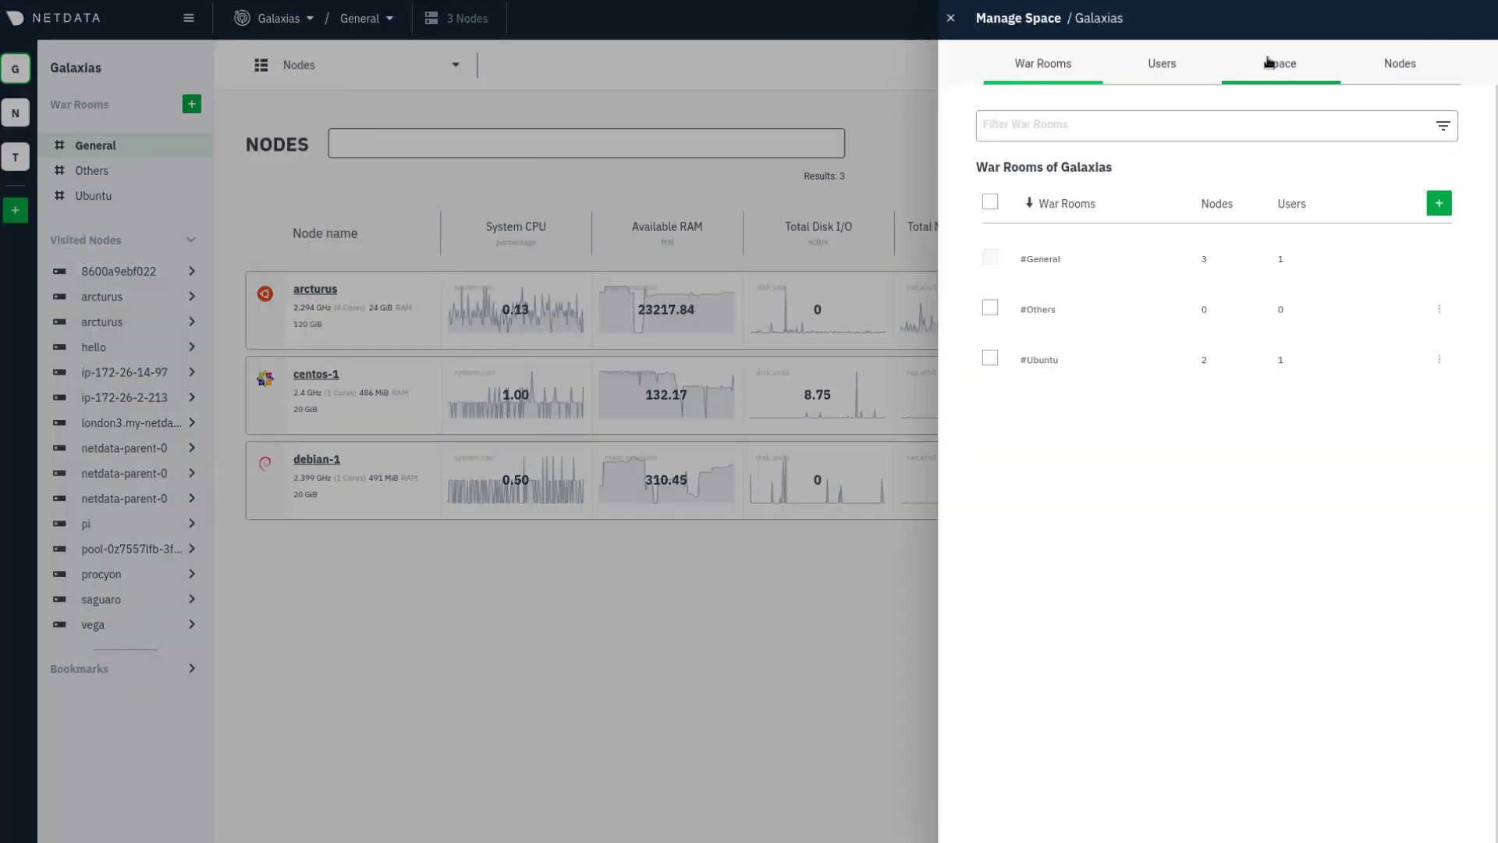
{"action": "left_click", "coordinate": [1398, 63]}
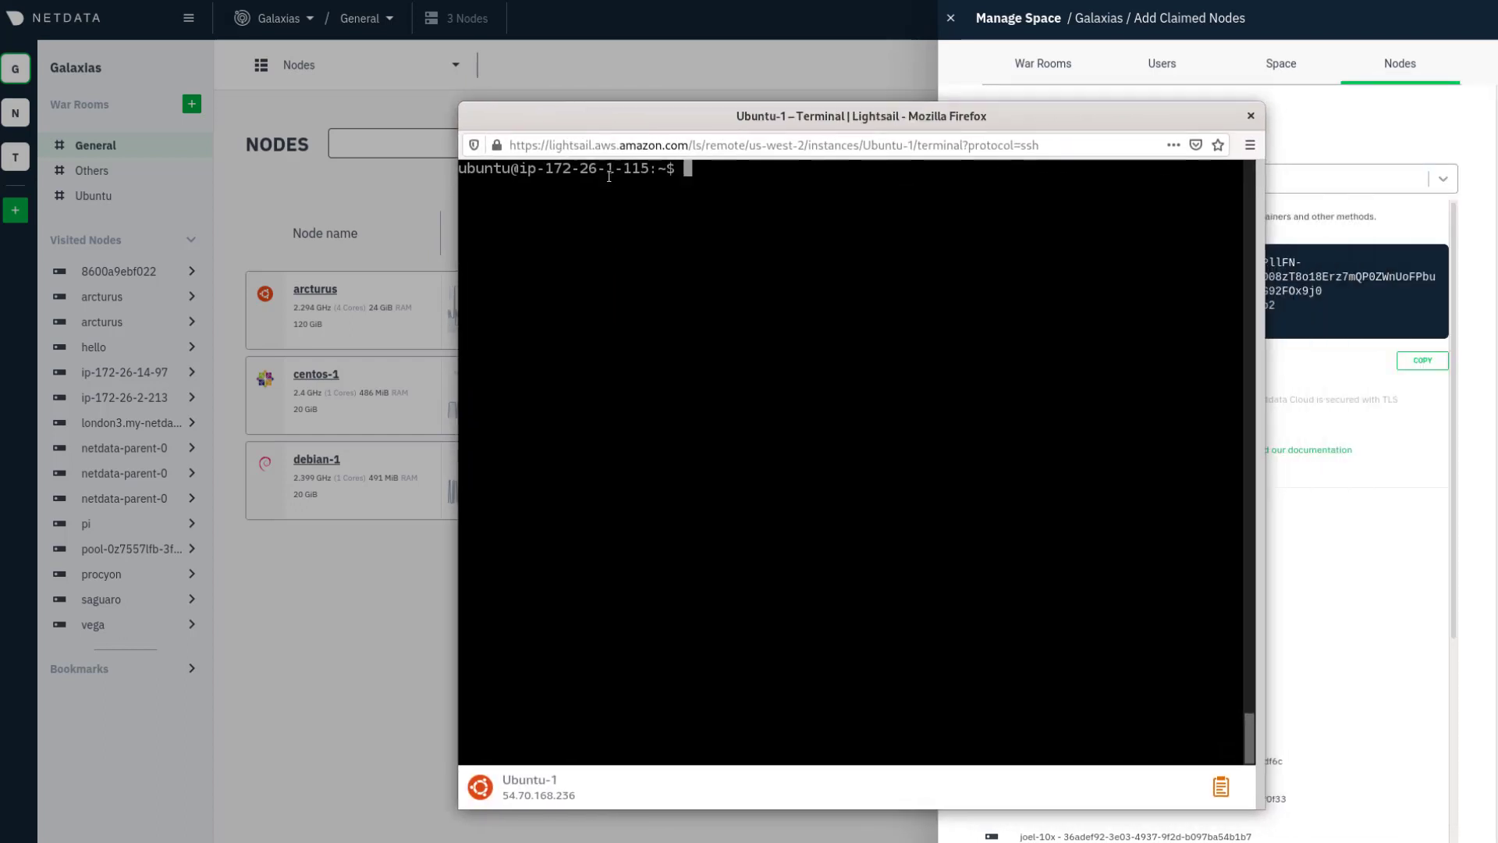
{"action": "mouse_move", "coordinate": [707, 173]}
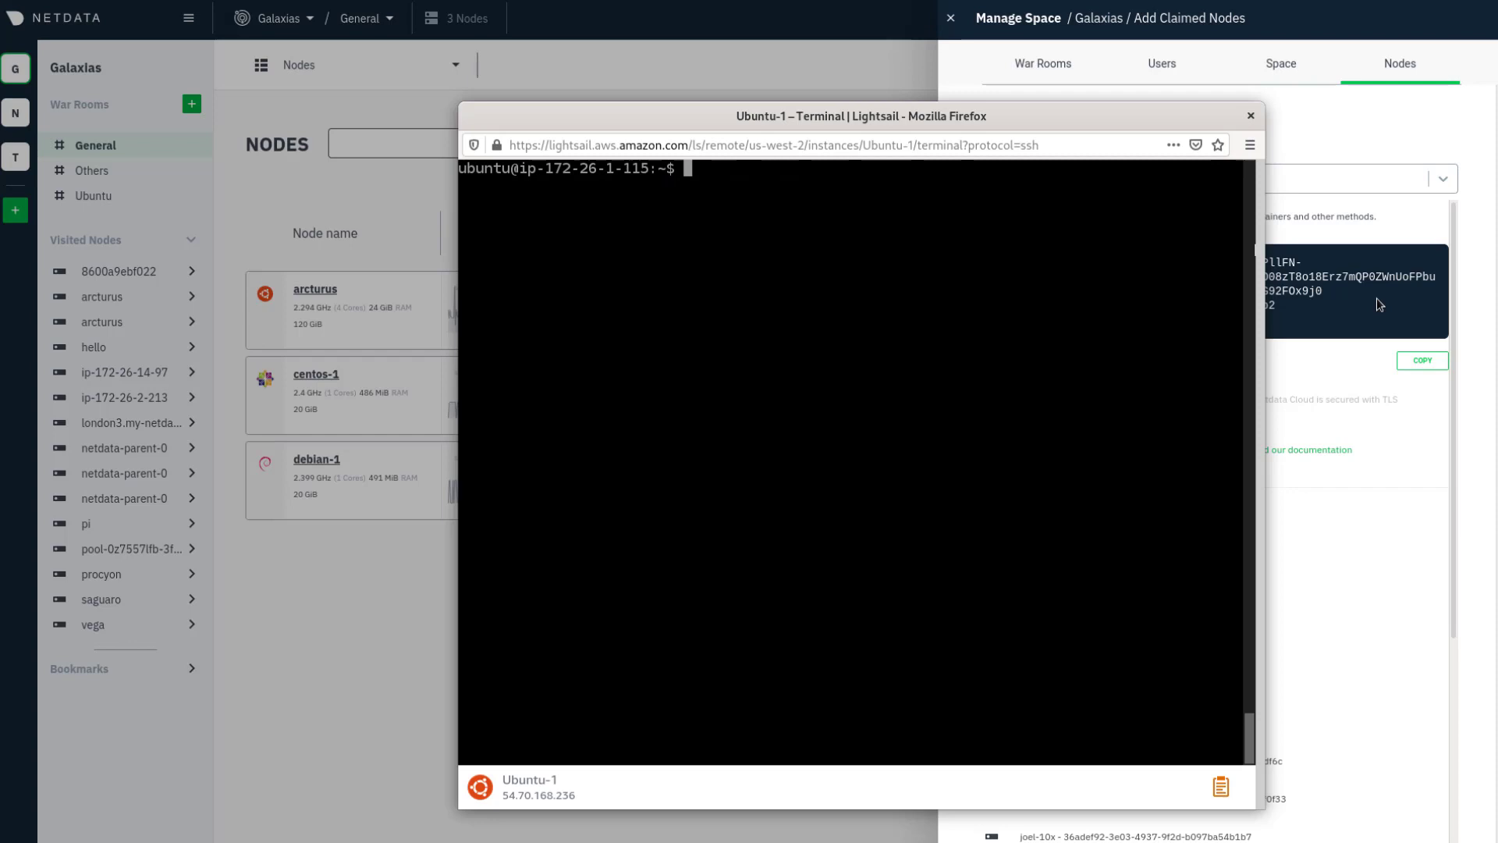
Step: Run the copied netdata-claim.sh command in the SSH terminal so ip-172-26-1-115 is claimed
{"action": "left_click", "coordinate": [1422, 360]}
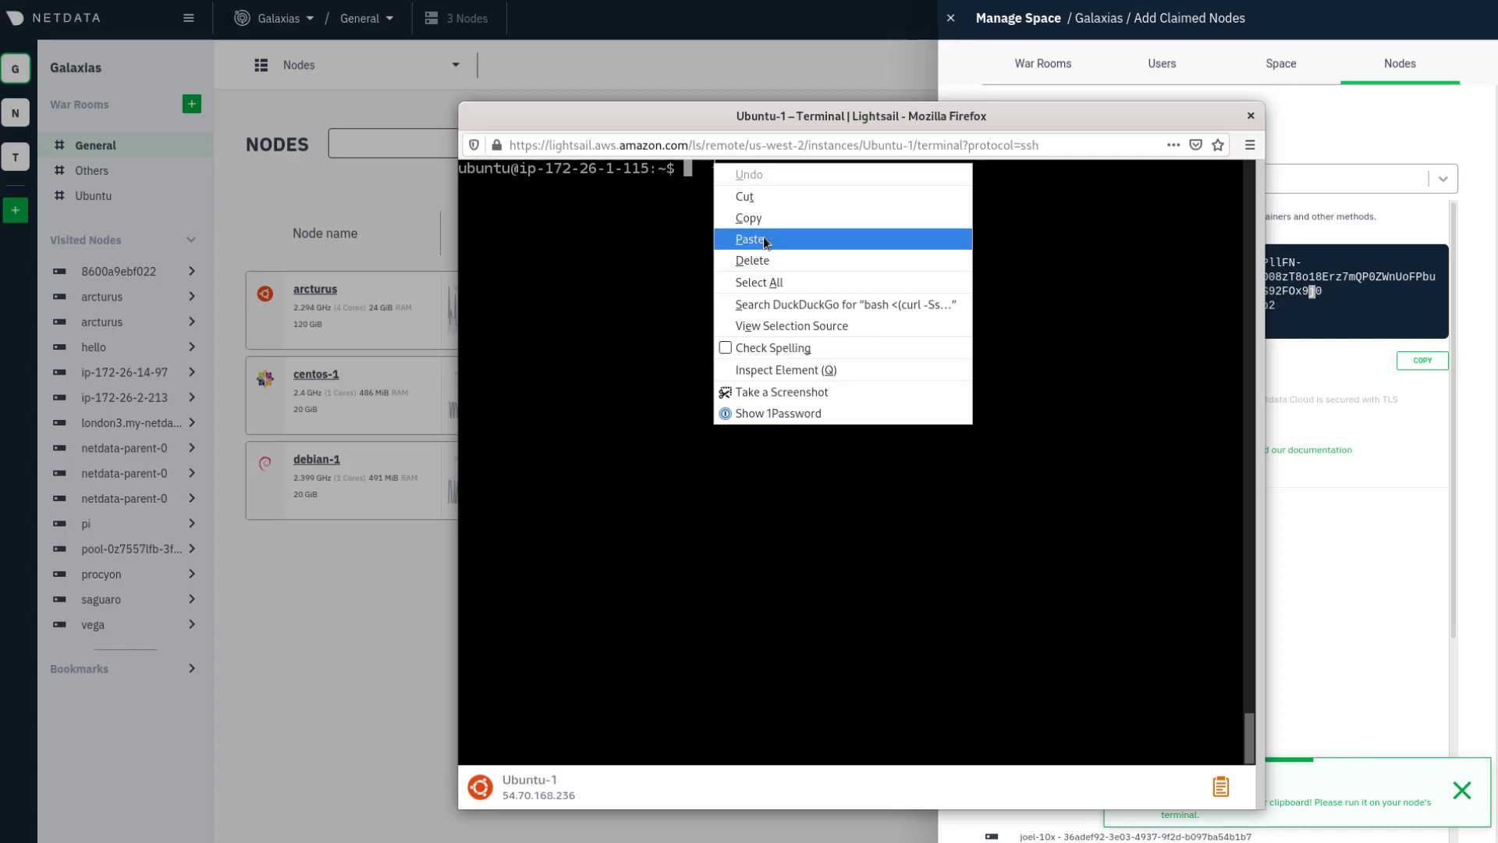
{"action": "left_click", "coordinate": [751, 238]}
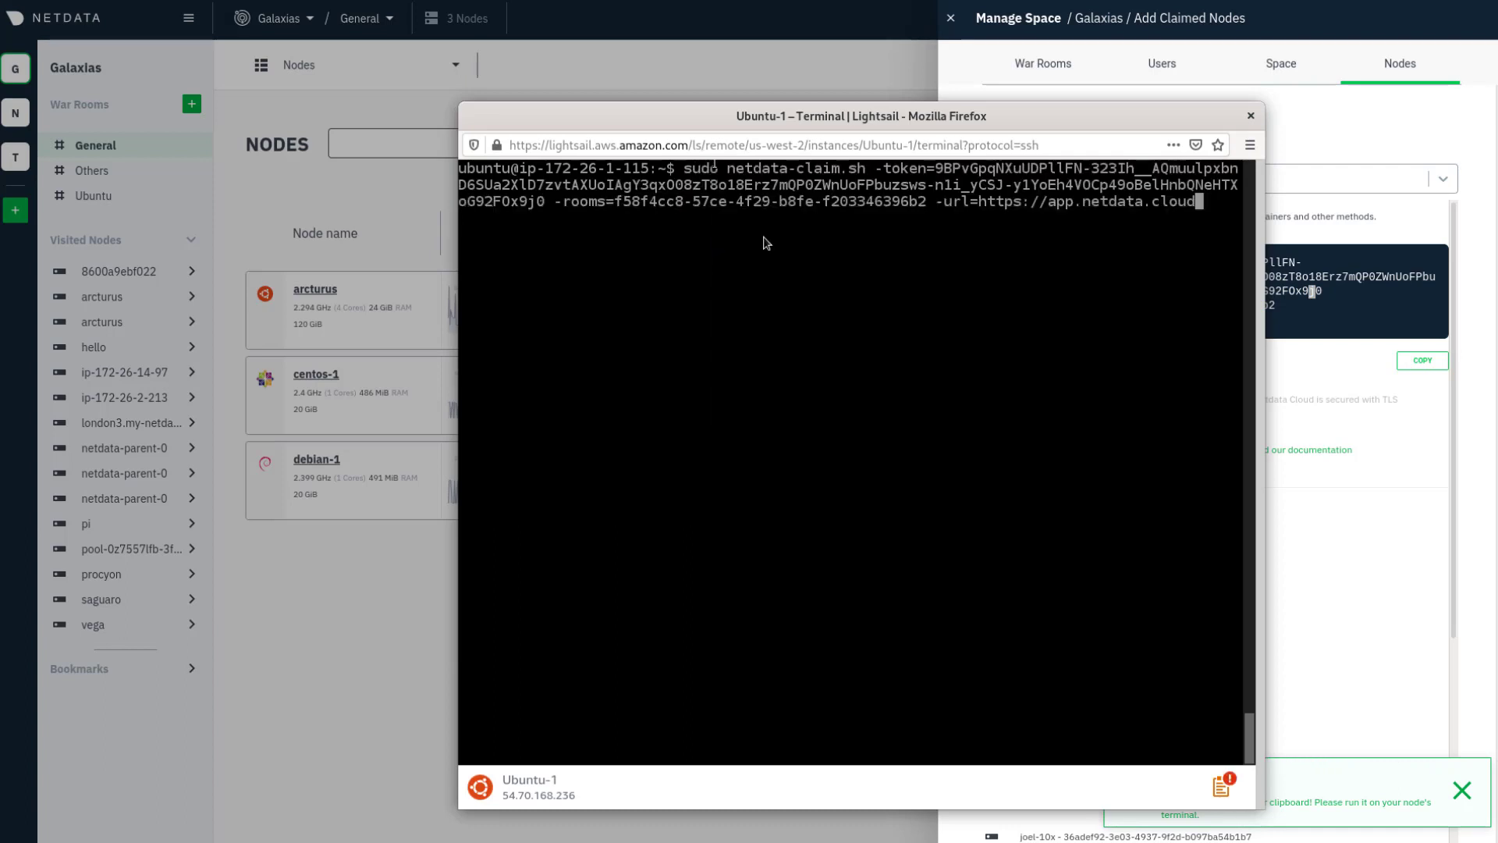
{"action": "key", "text": "Return"}
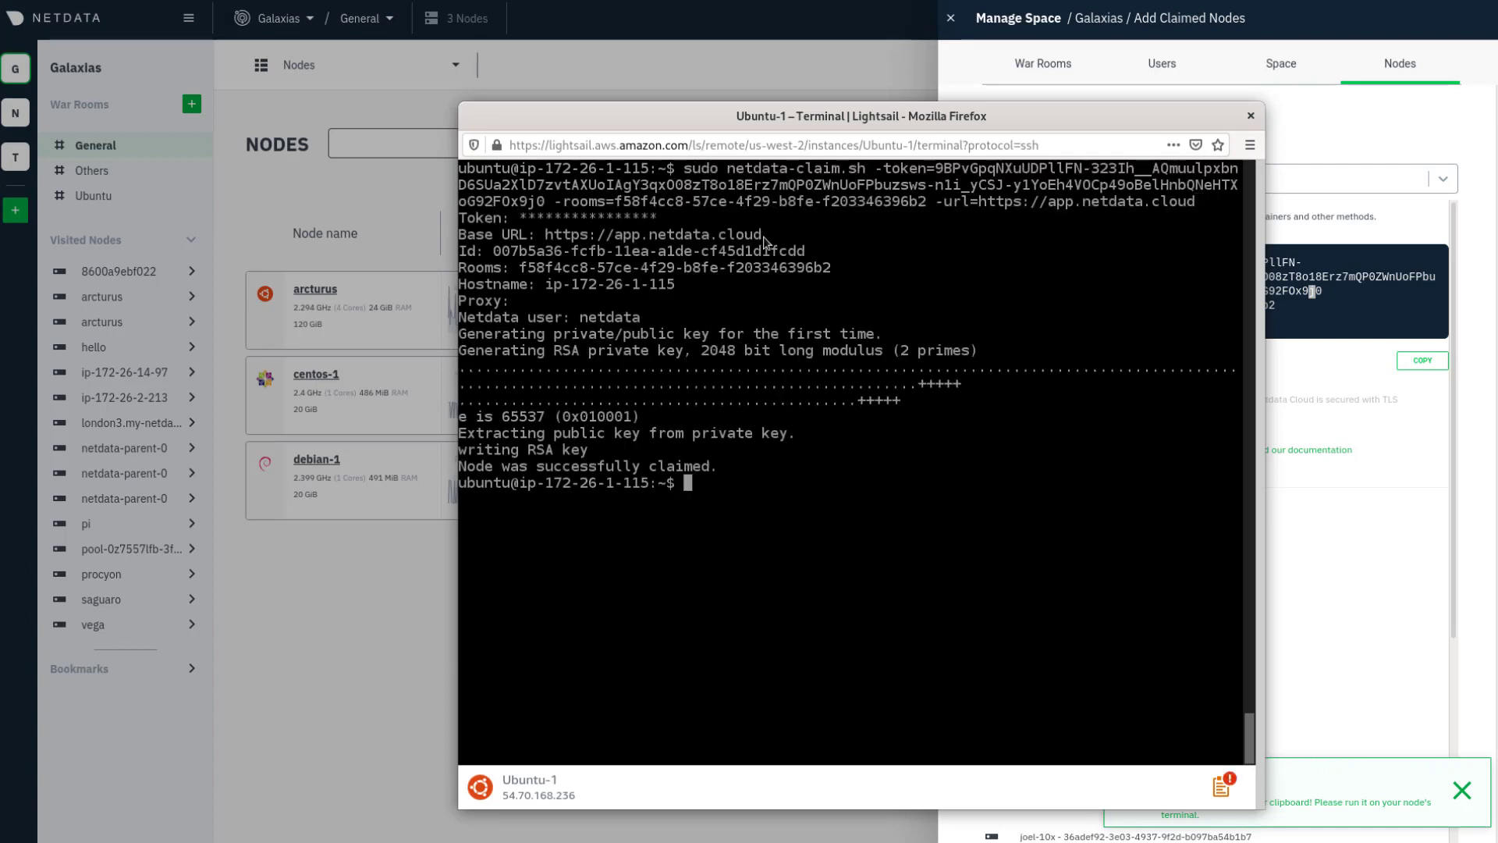
{"action": "left_click", "coordinate": [1461, 789]}
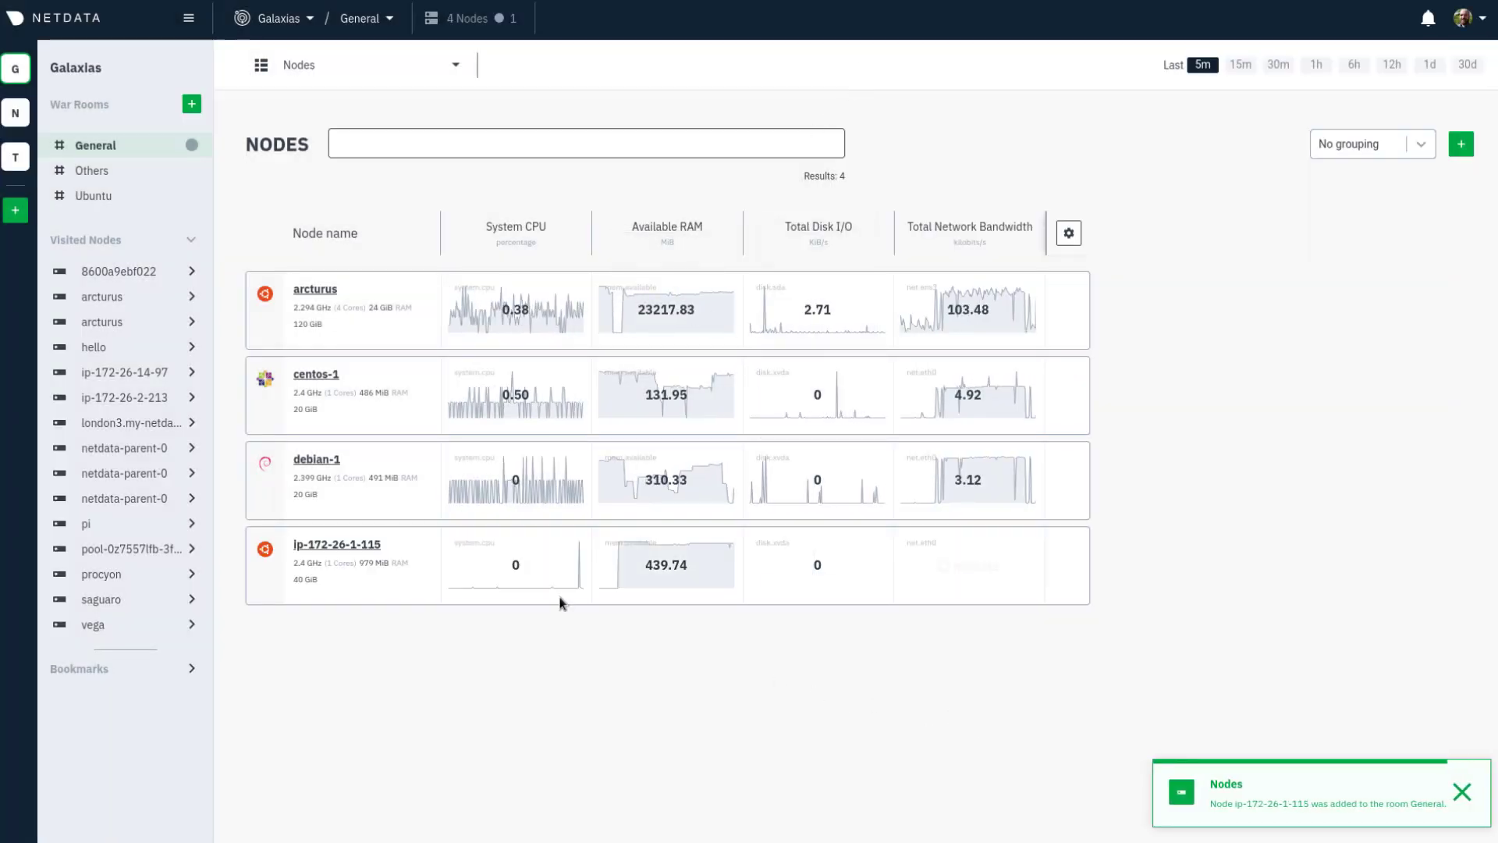
{"action": "mouse_move", "coordinate": [666, 563]}
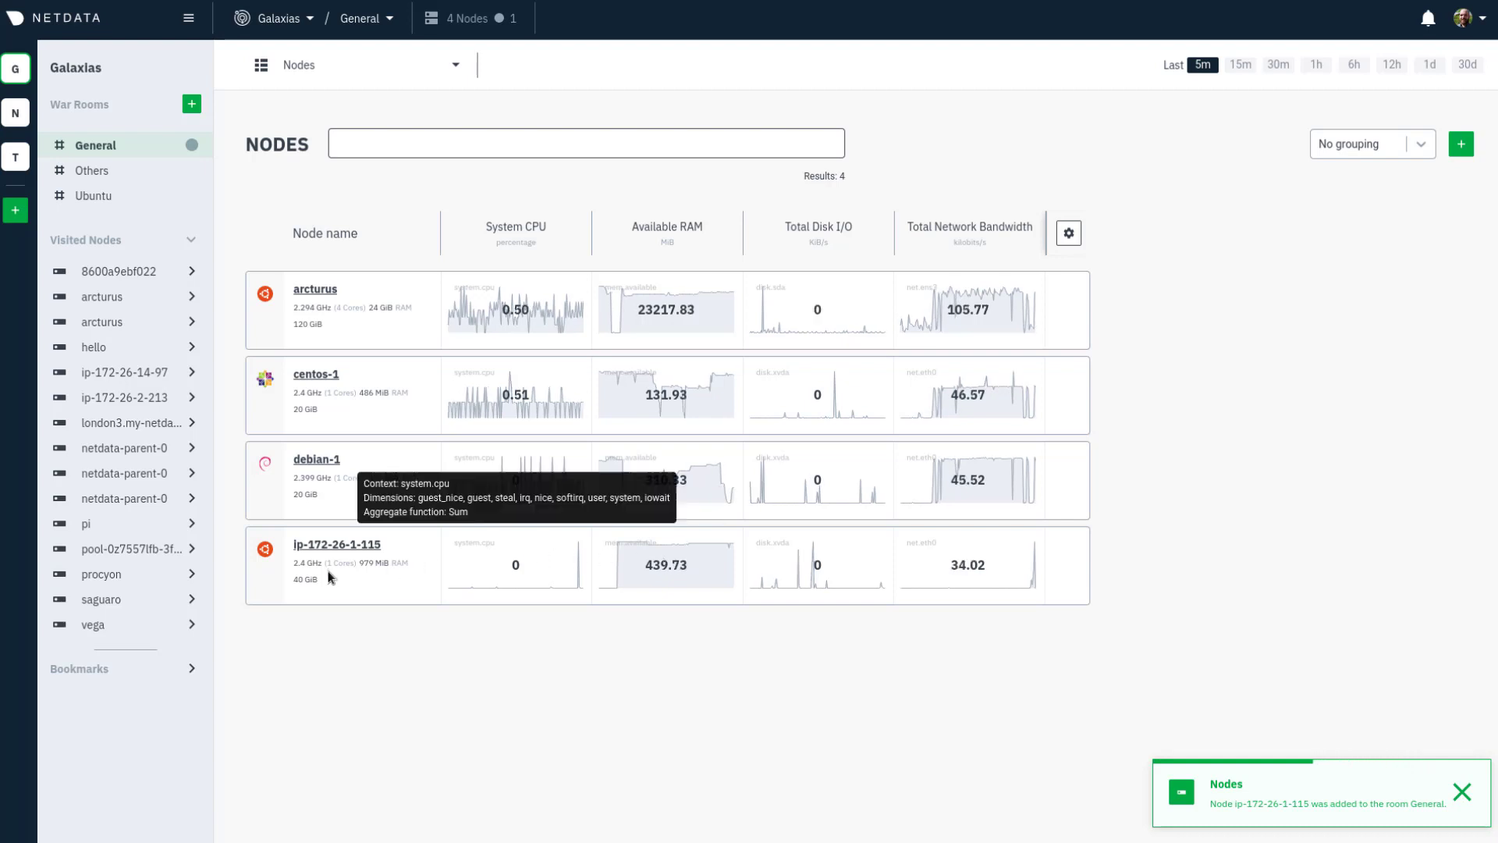
Step: Show the System Overview dashboard of node ip-172-26-1-115 from the General room
{"action": "left_click", "coordinate": [337, 545]}
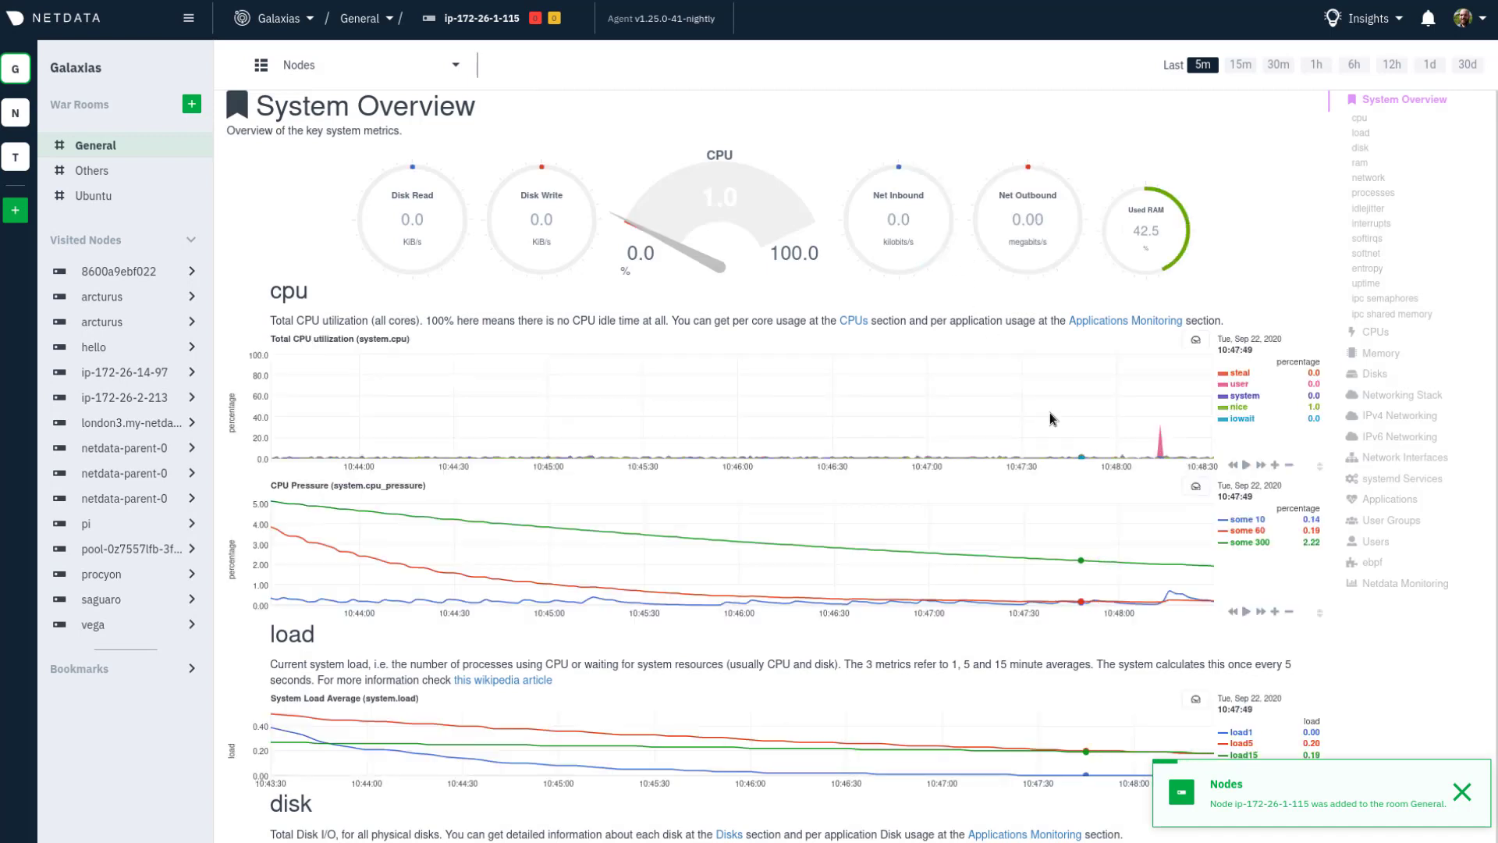
{"action": "left_click", "coordinate": [1461, 791]}
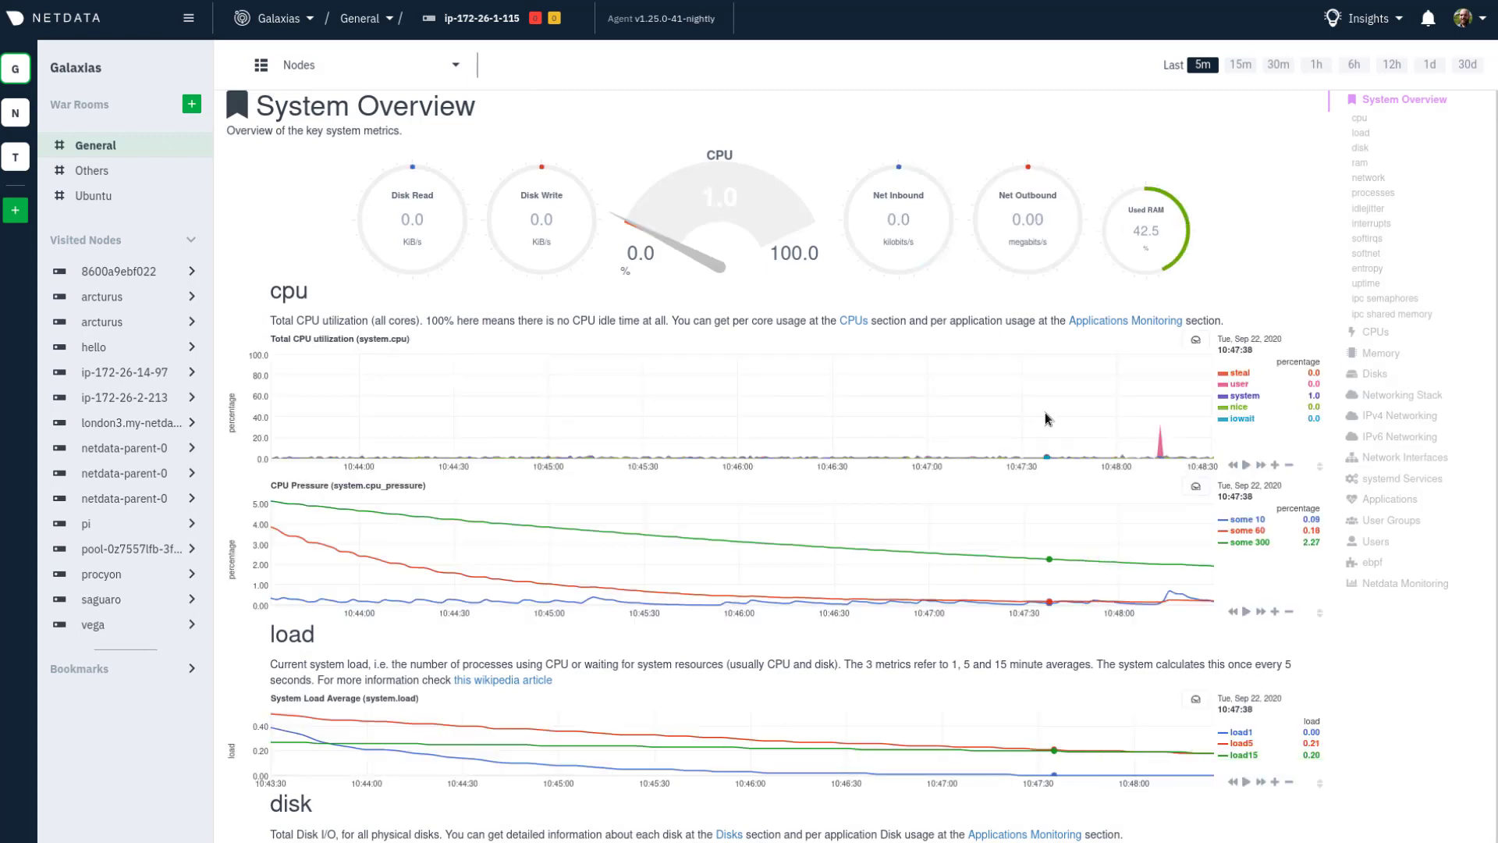